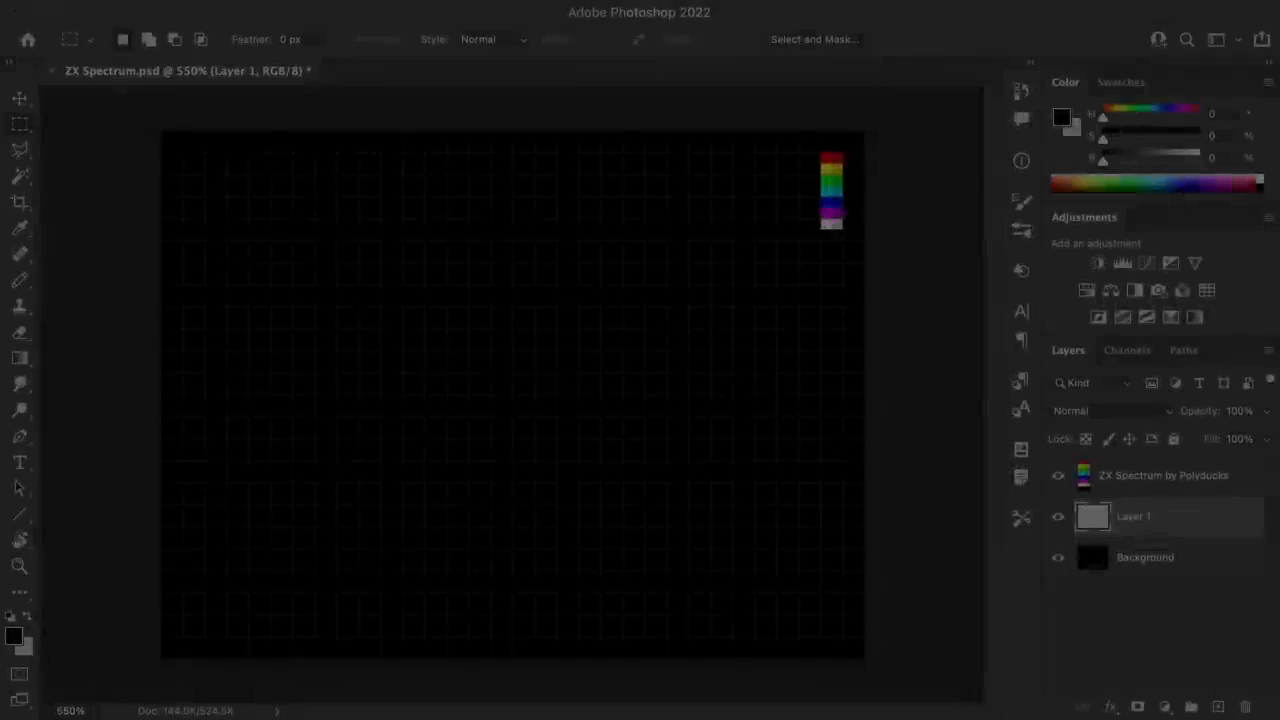
# - Block in the cyan sky, blue water and grey road backdrop with the Pencil tool
pyautogui.moveTo(160, 130); pyautogui.dragTo(730, 480)
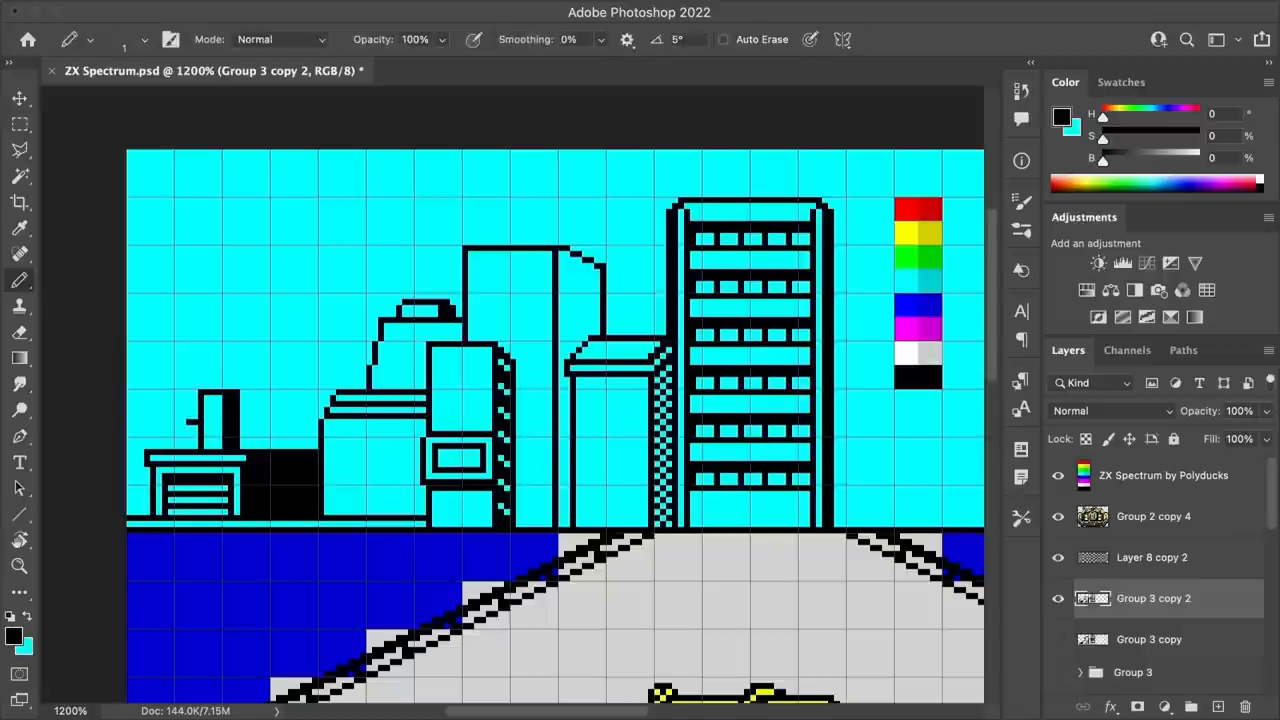
# - Draw black building outlines for the city skyline on a layer above the backdrop
pyautogui.click(216, 414)
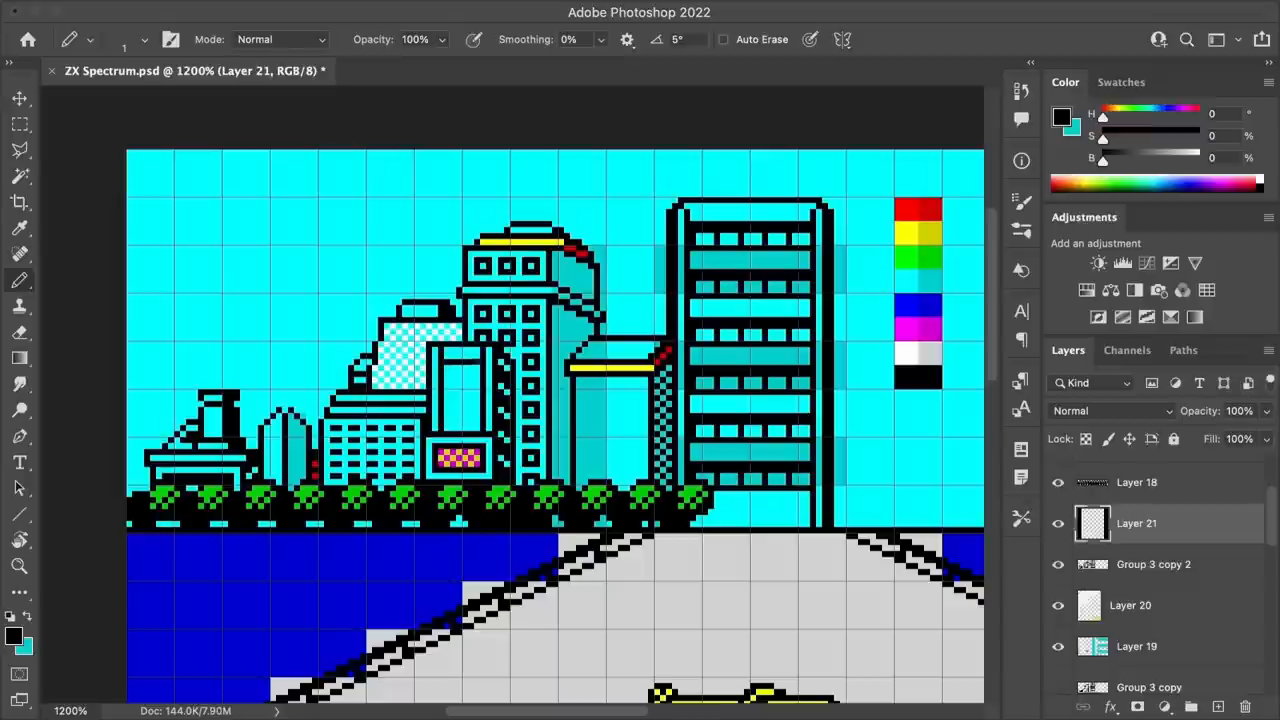
# - Add cyan dither shading, red and yellow details and green waterfront trees to the skyline
pyautogui.click(456, 384)
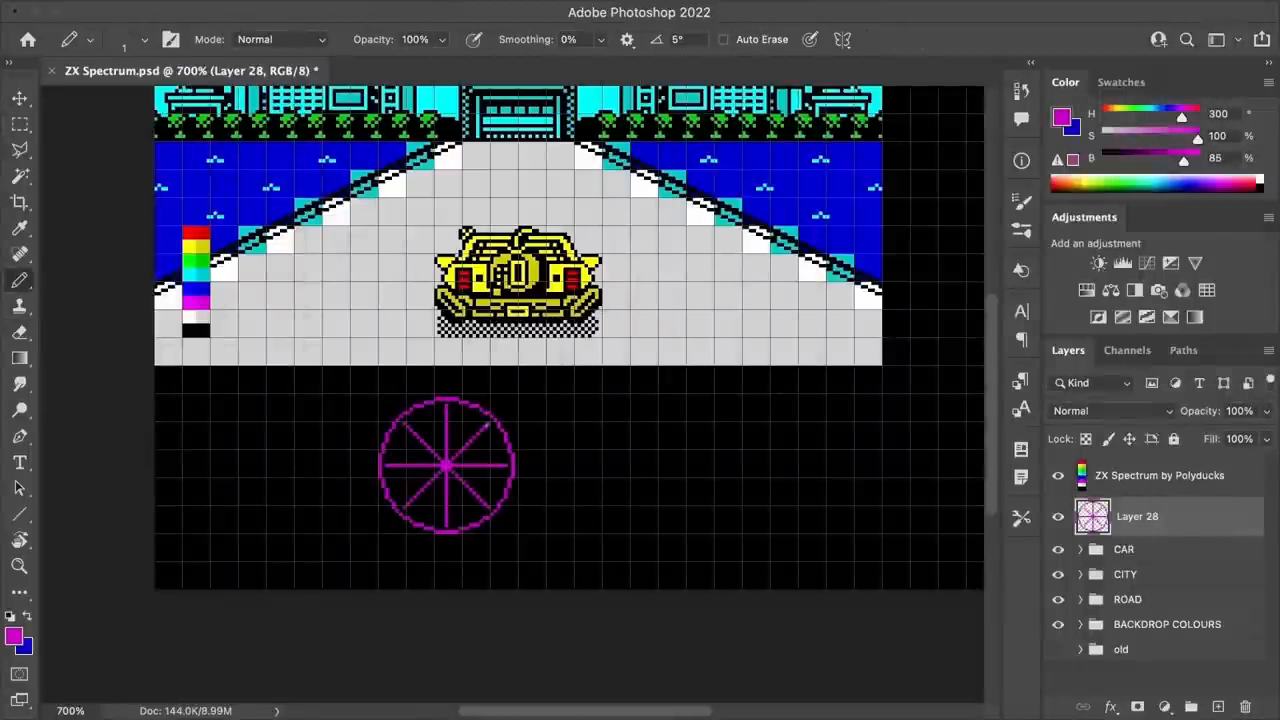
# - Draw the magenta speed dial, blue car icon and framed boxes, erasing stray pixels from the green emblem
pyautogui.click(20, 332)
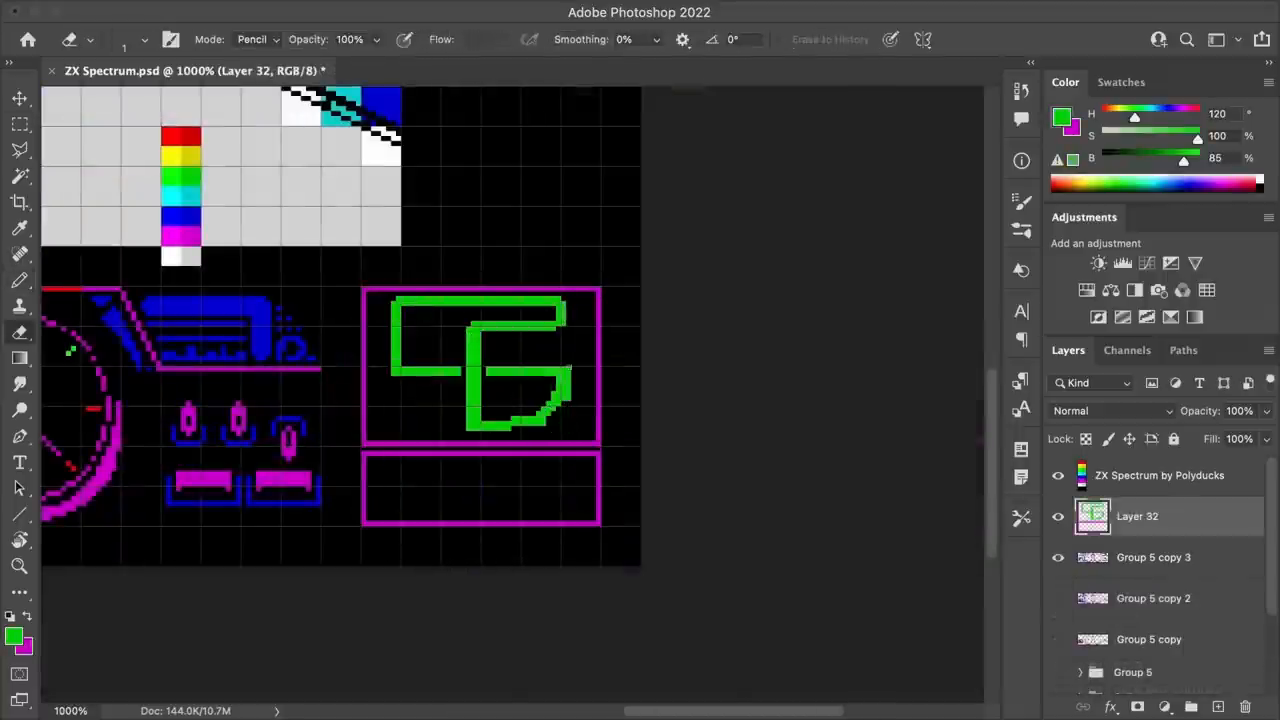
pyautogui.click(450, 400)
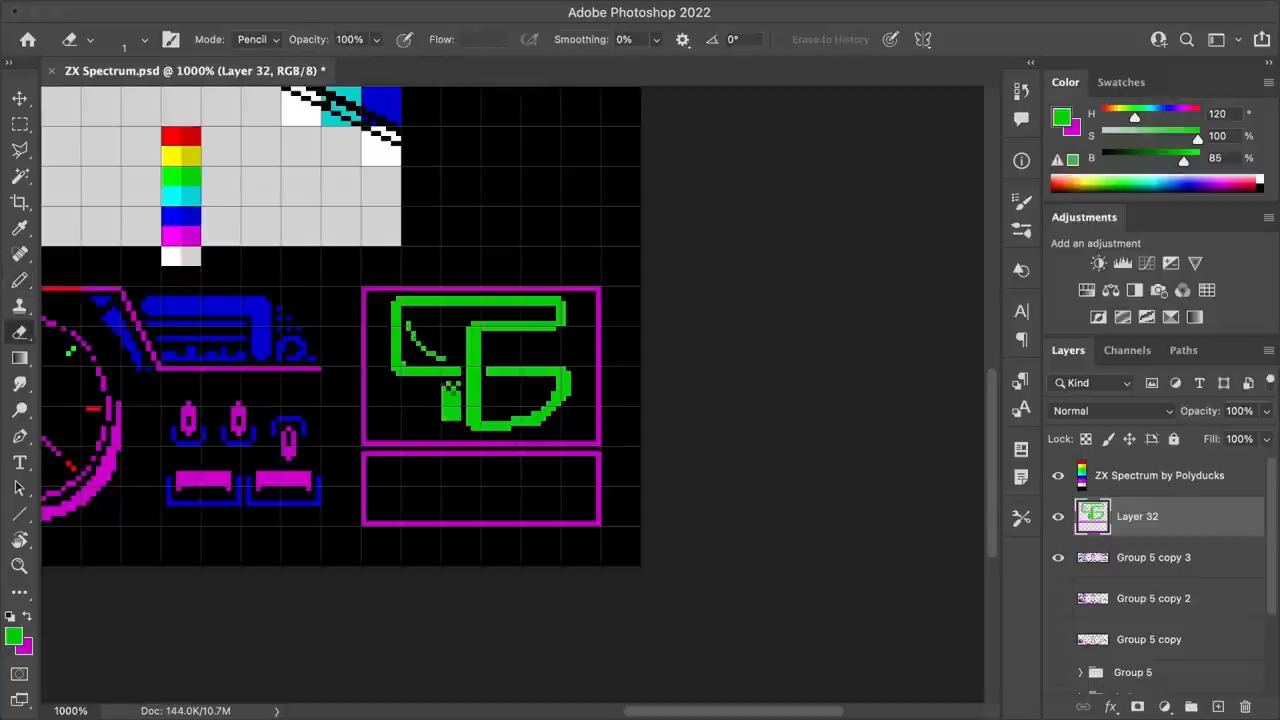
pyautogui.click(20, 98)
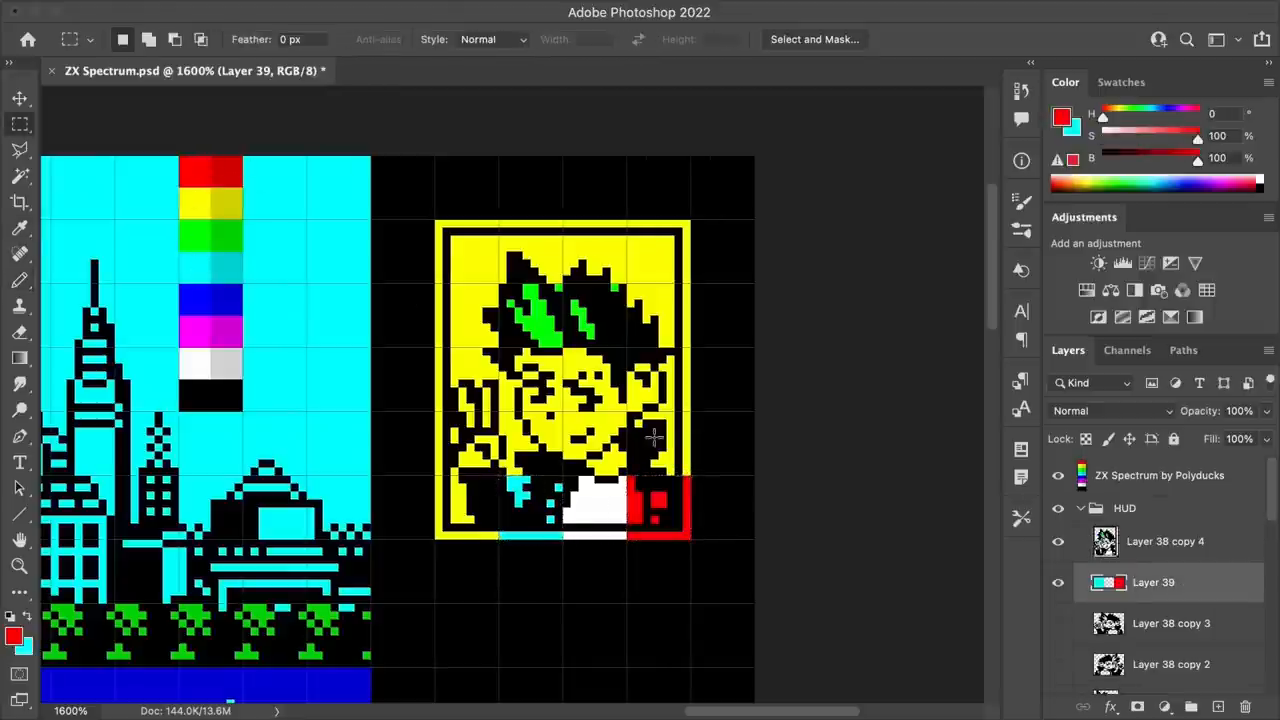
# - Fill white corner cells on Layer 39 of the portrait and toggle Layer 38 copy 4 to check them
pyautogui.moveTo(656, 436); pyautogui.dragTo(520, 270)
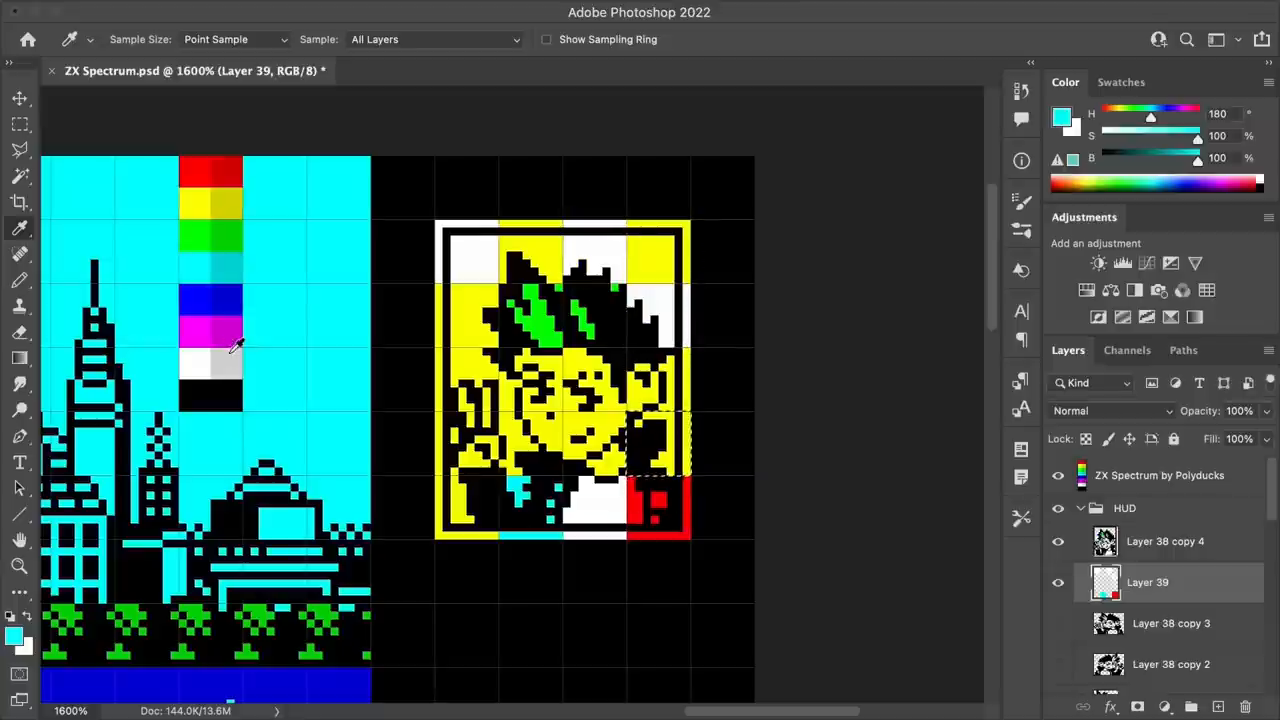
pyautogui.click(1164, 540)
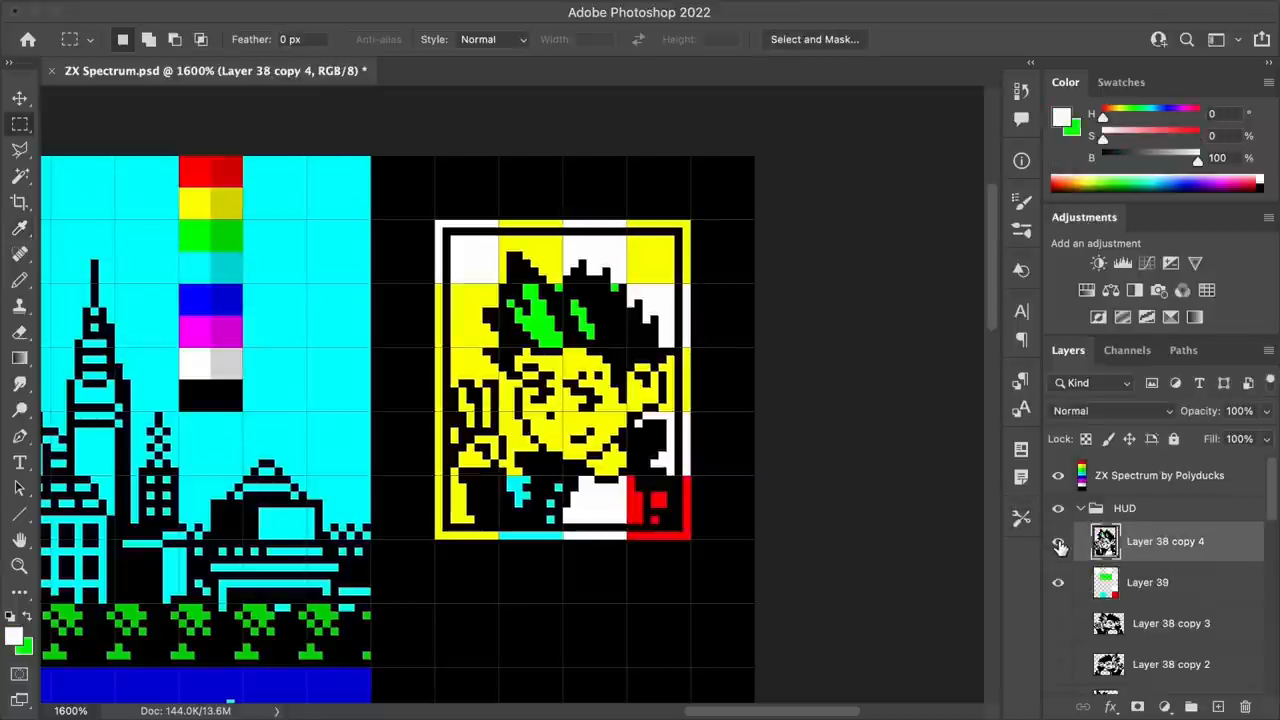
pyautogui.moveTo(1058, 540)
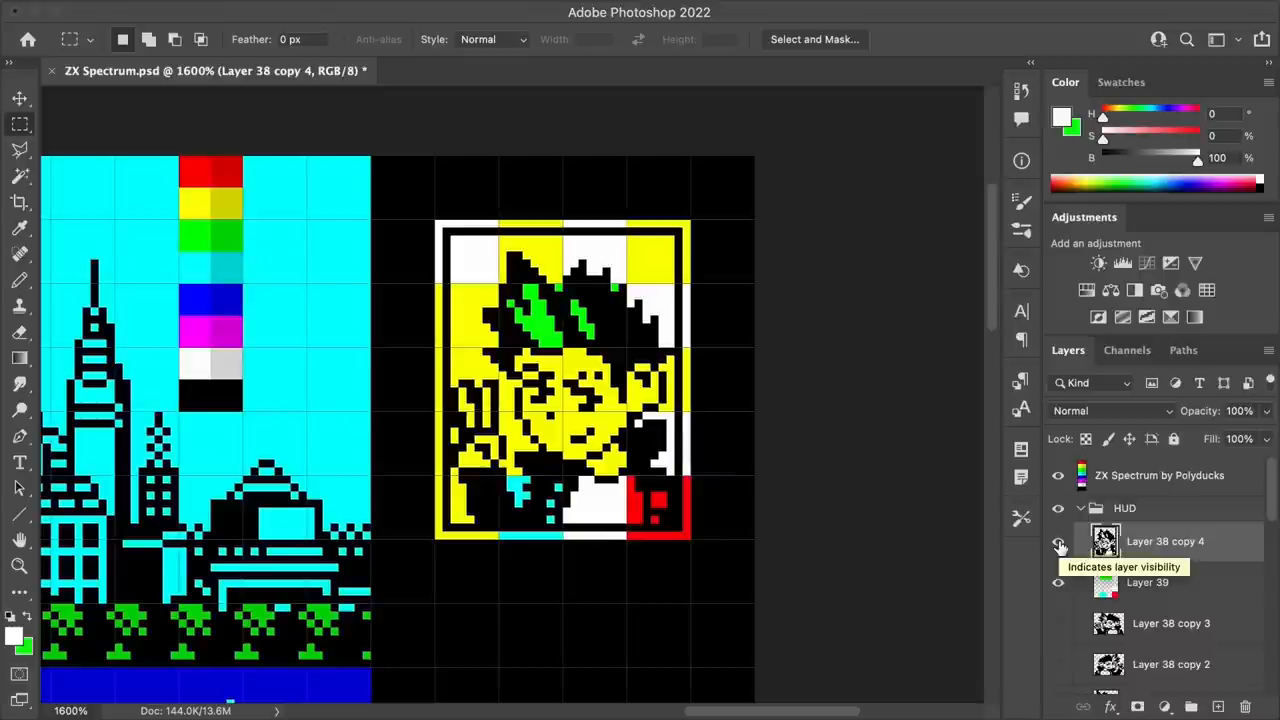
pyautogui.click(1058, 540)
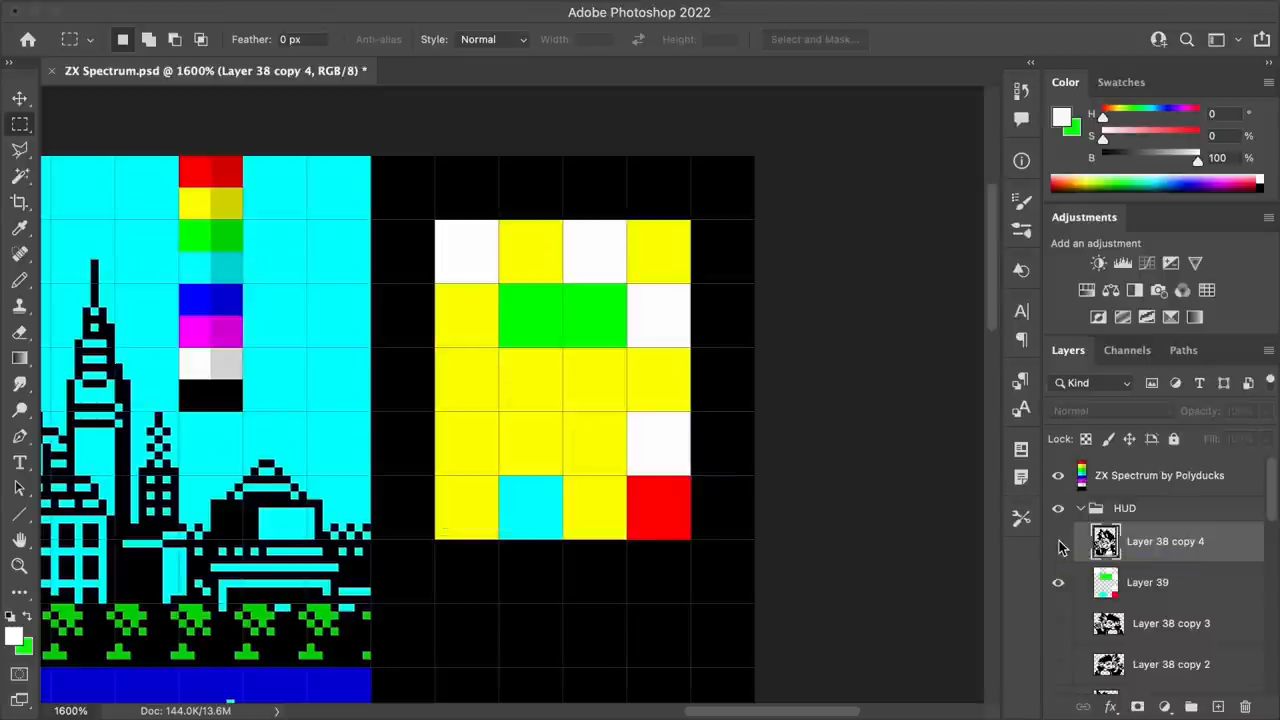
pyautogui.click(1058, 540)
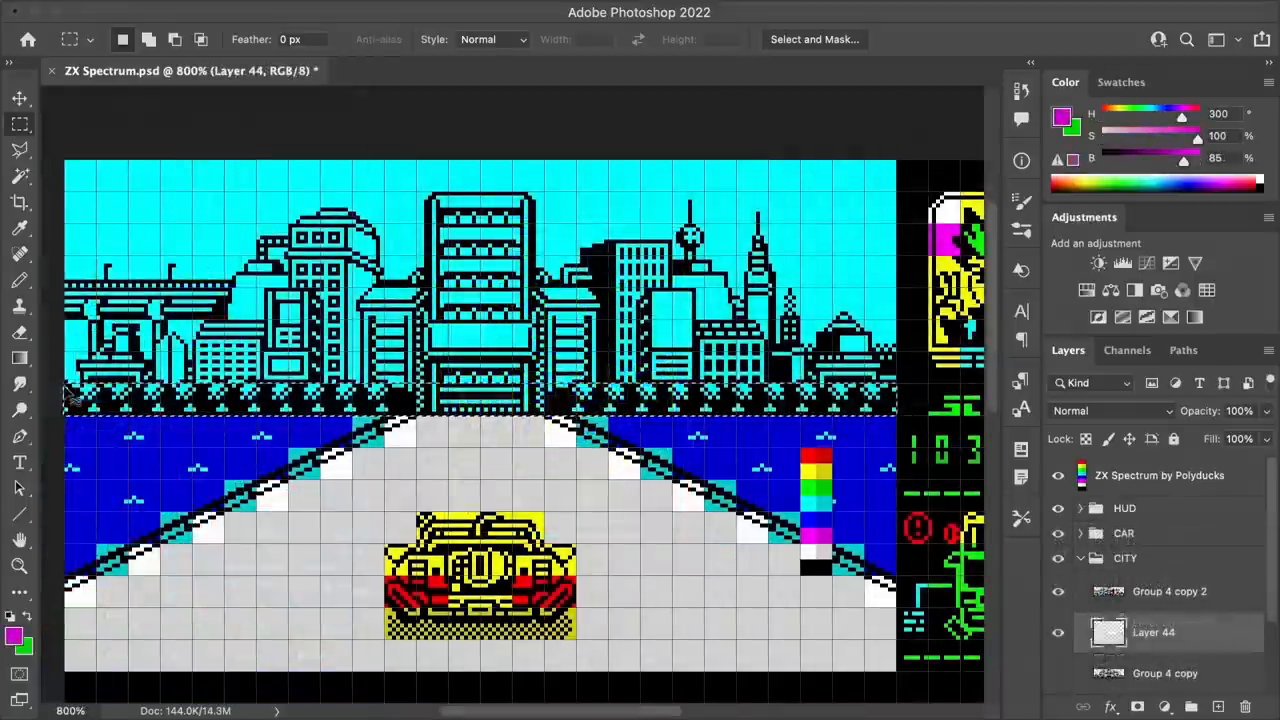
# - Colour the skyline buildings red, yellow, blue and magenta and draw lamp posts in a LAMPS group
pyautogui.moveTo(70, 400); pyautogui.dragTo(550, 396)
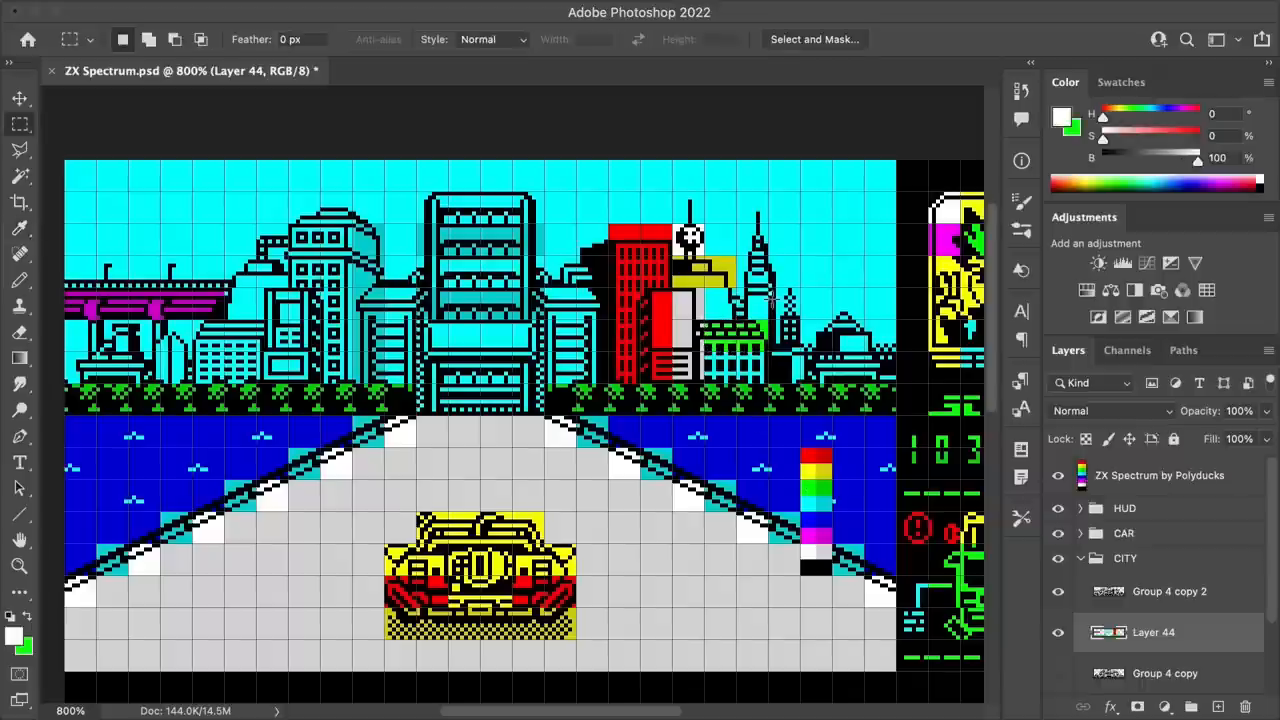
pyautogui.moveTo(770, 290); pyautogui.dragTo(864, 344)
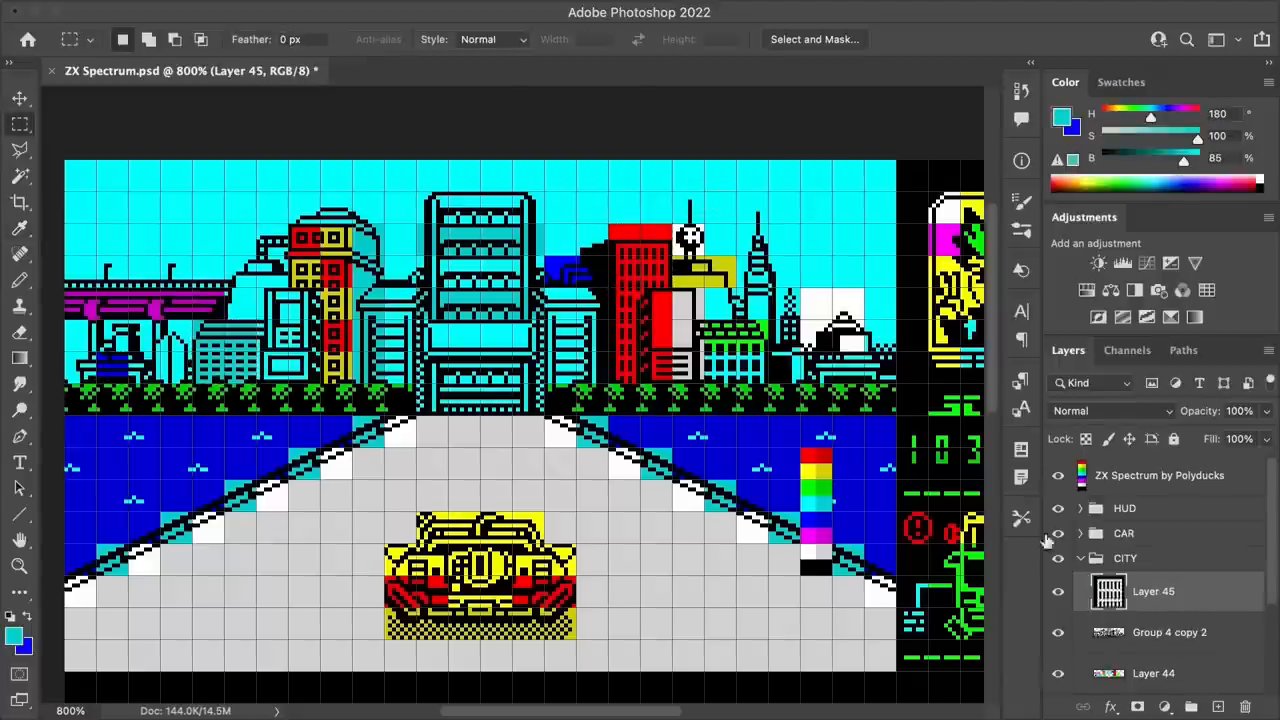
pyautogui.click(1168, 632)
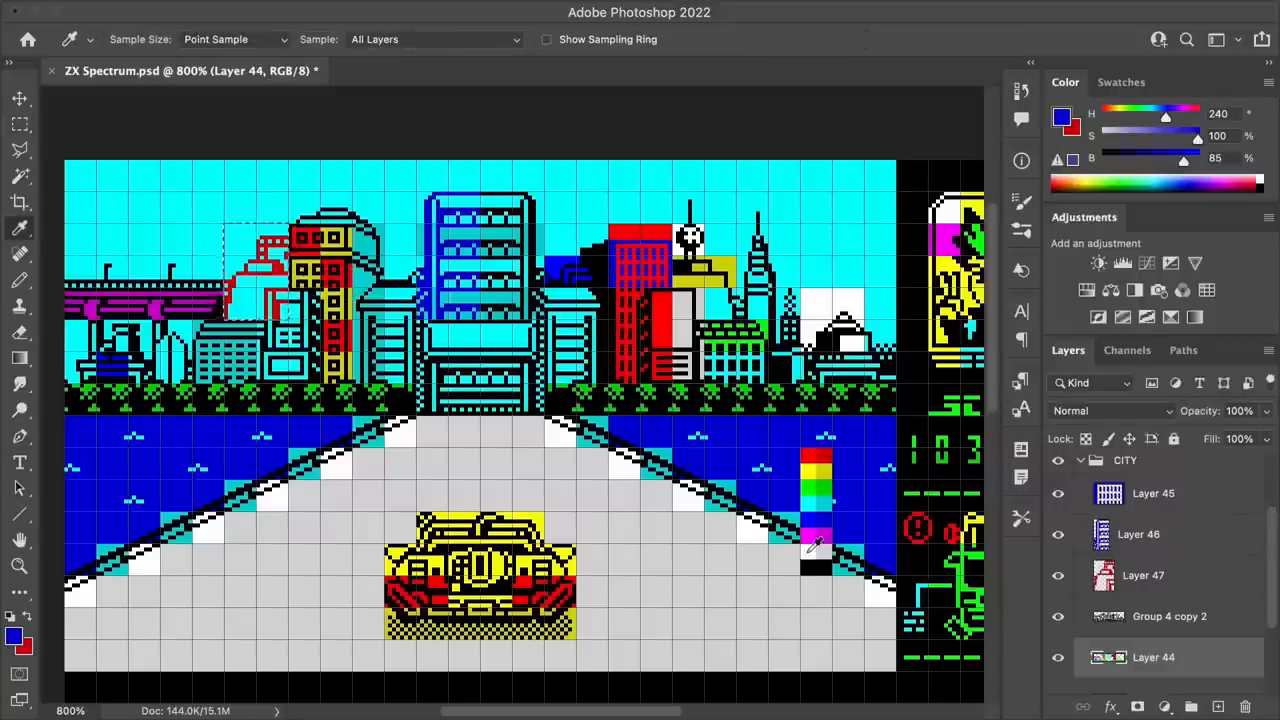
pyautogui.click(20, 124)
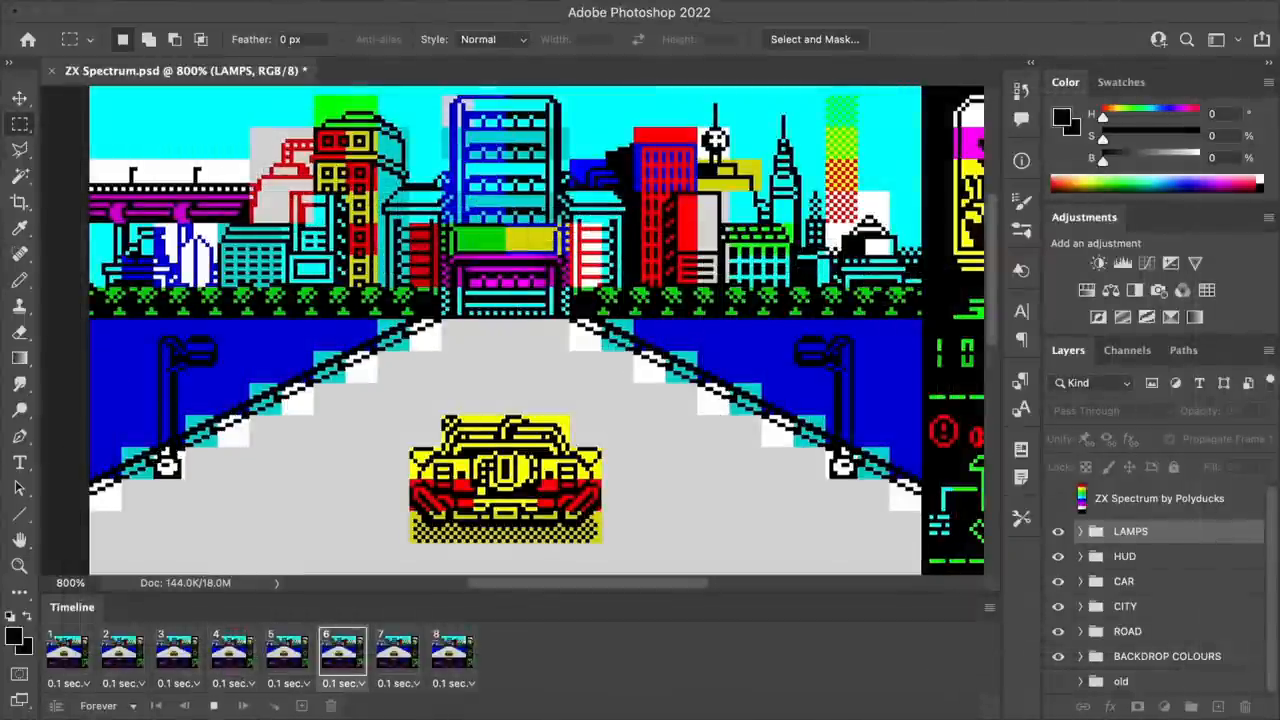
# - Step through the timeline frames to review the scrolling lamp posts and road dashes
pyautogui.click(288, 656)
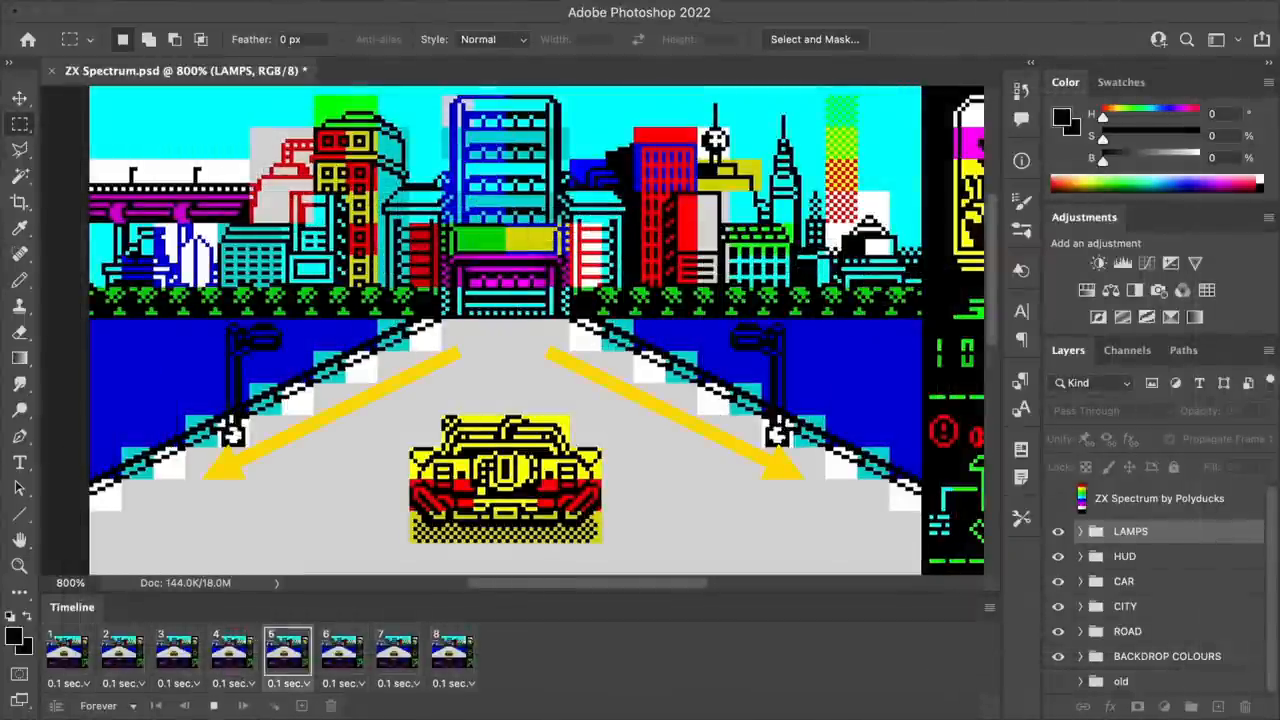
pyautogui.click(232, 650)
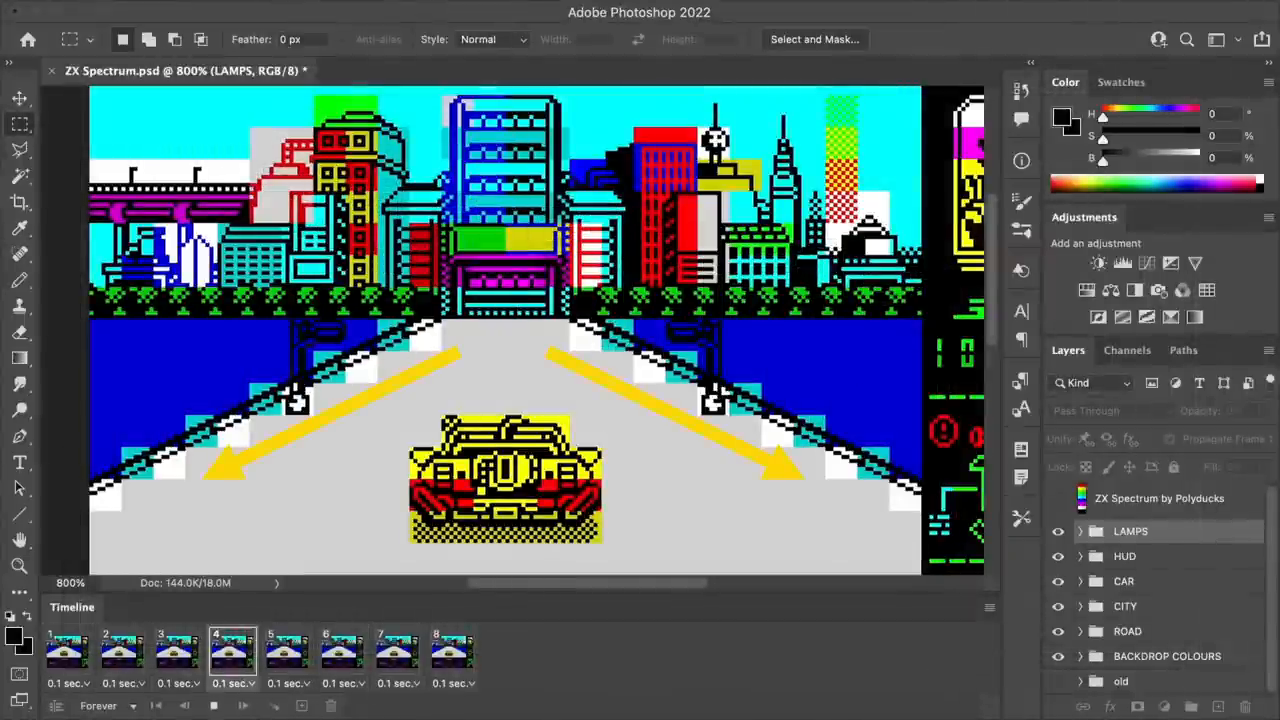
pyautogui.click(176, 652)
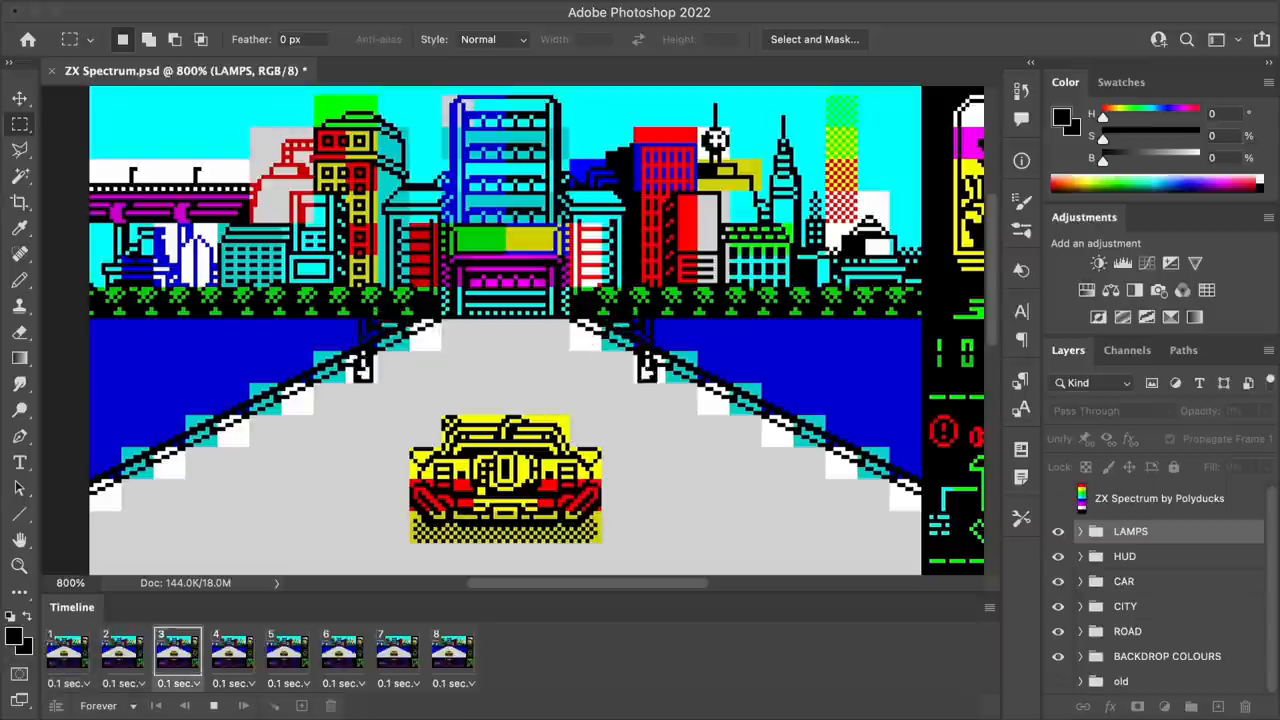
pyautogui.click(122, 650)
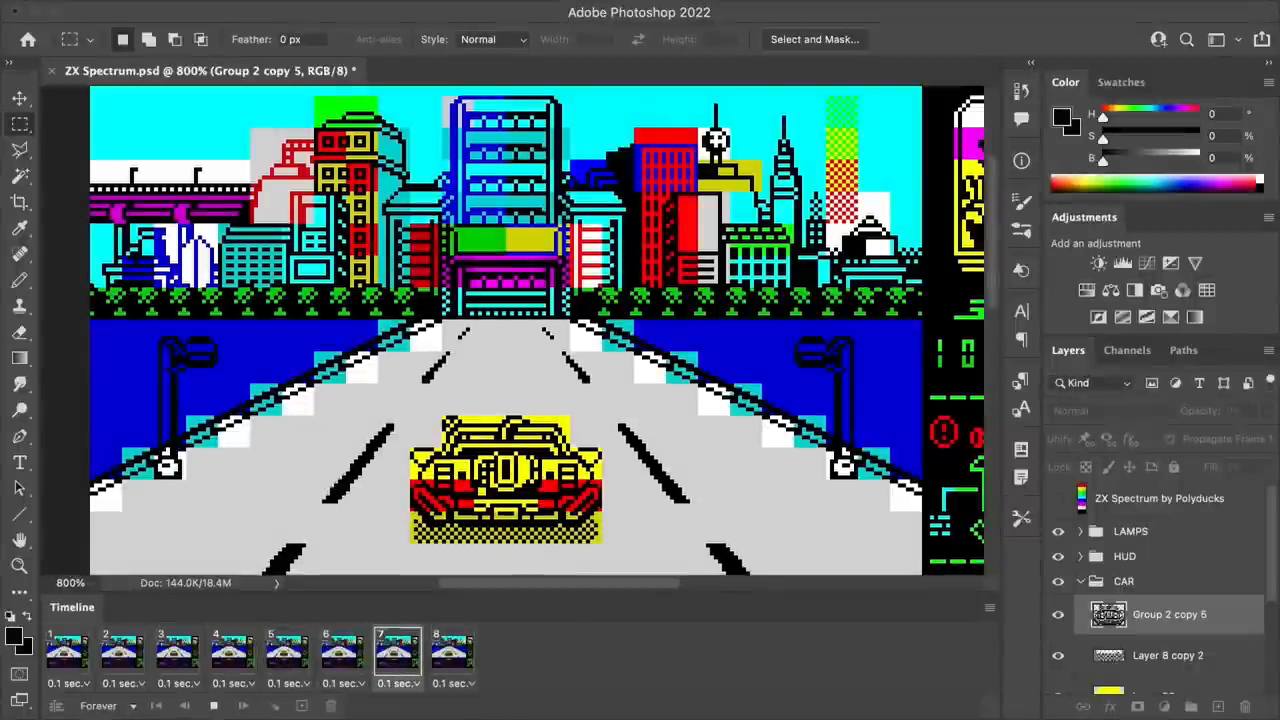
pyautogui.click(342, 656)
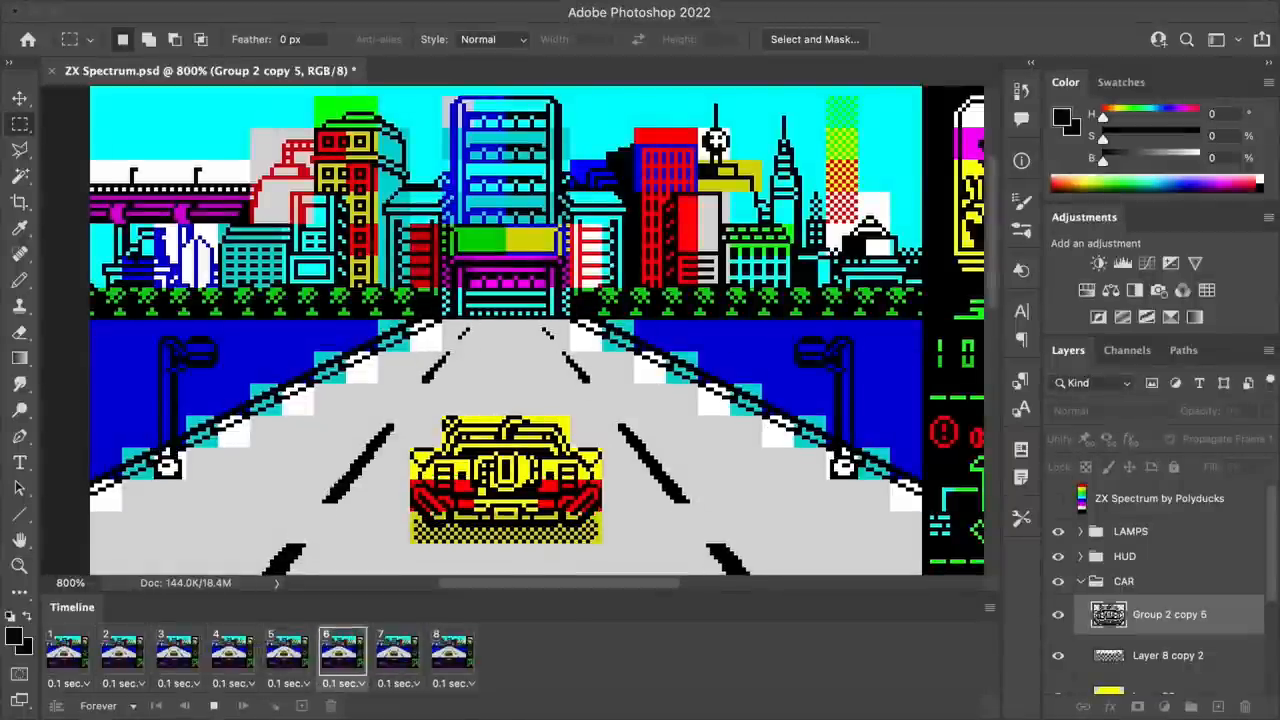
pyautogui.click(288, 652)
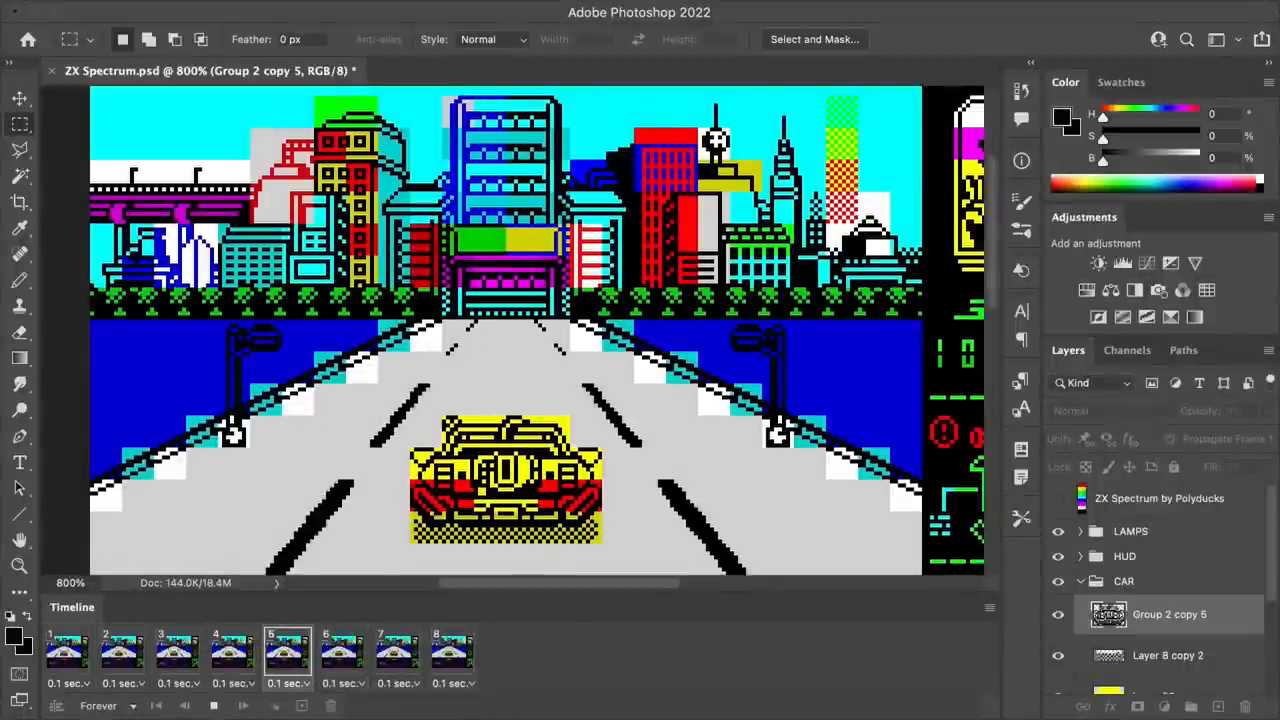
pyautogui.click(232, 650)
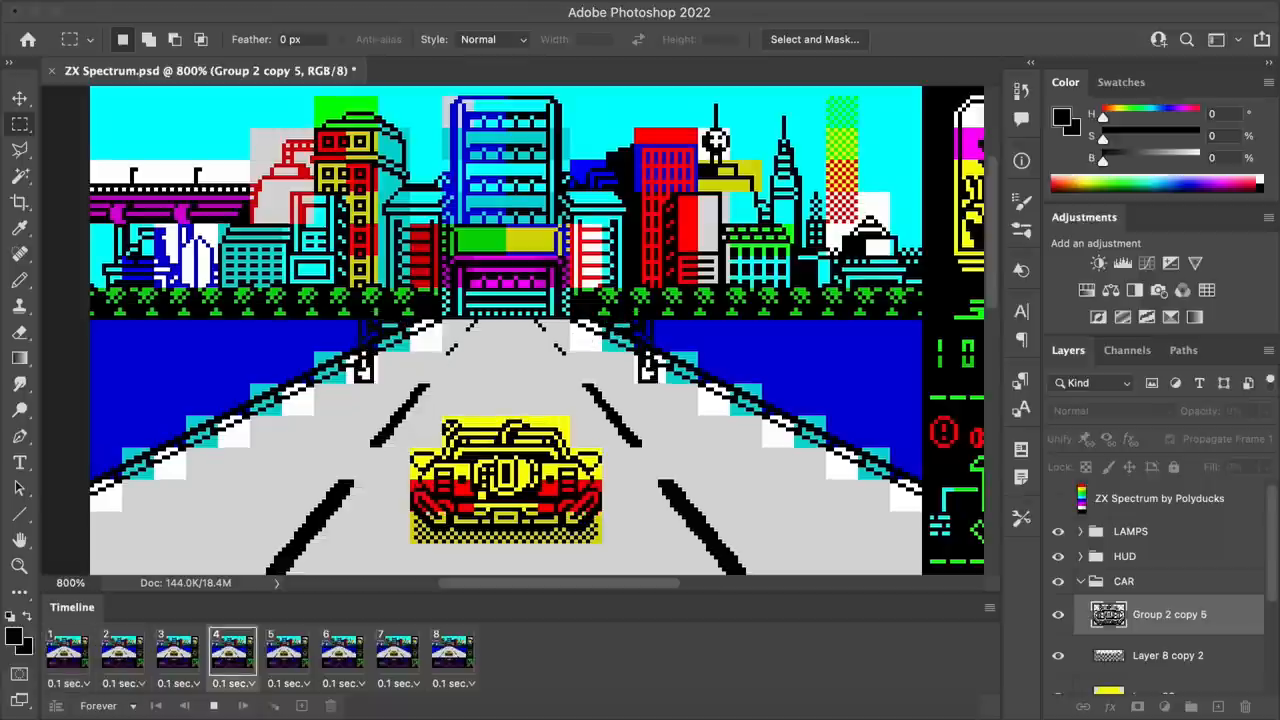
pyautogui.click(176, 650)
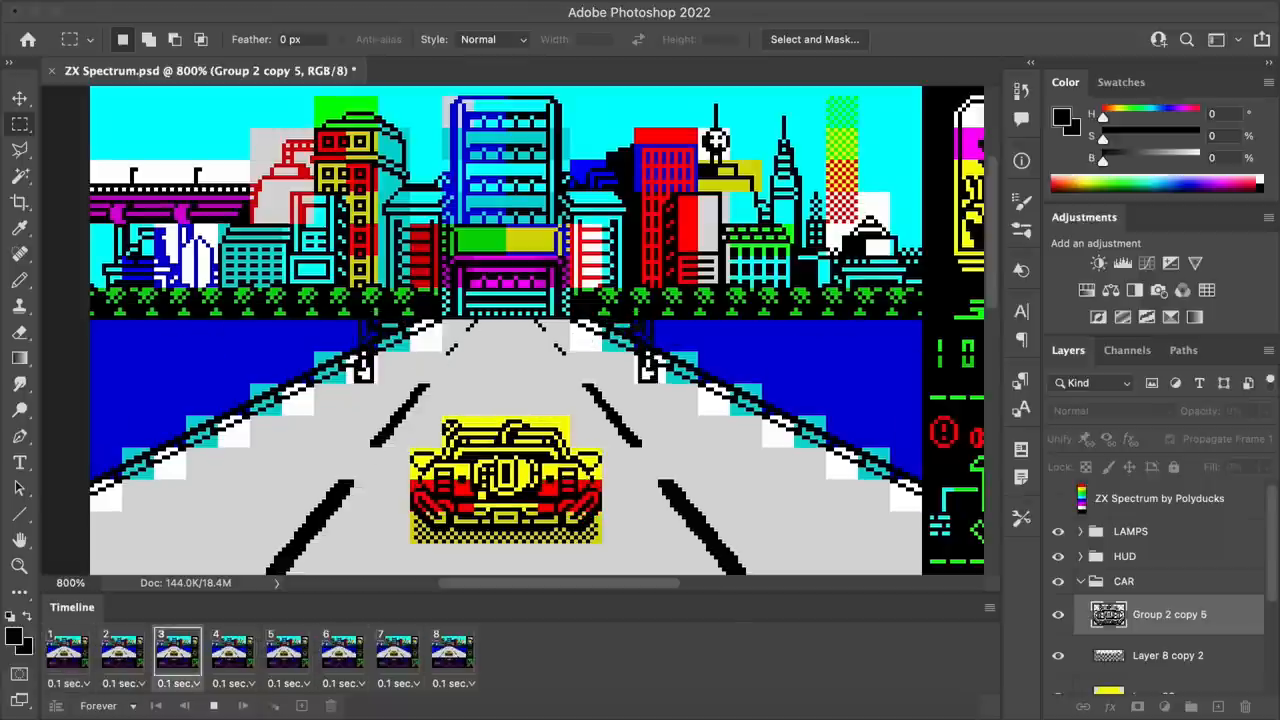
pyautogui.click(122, 650)
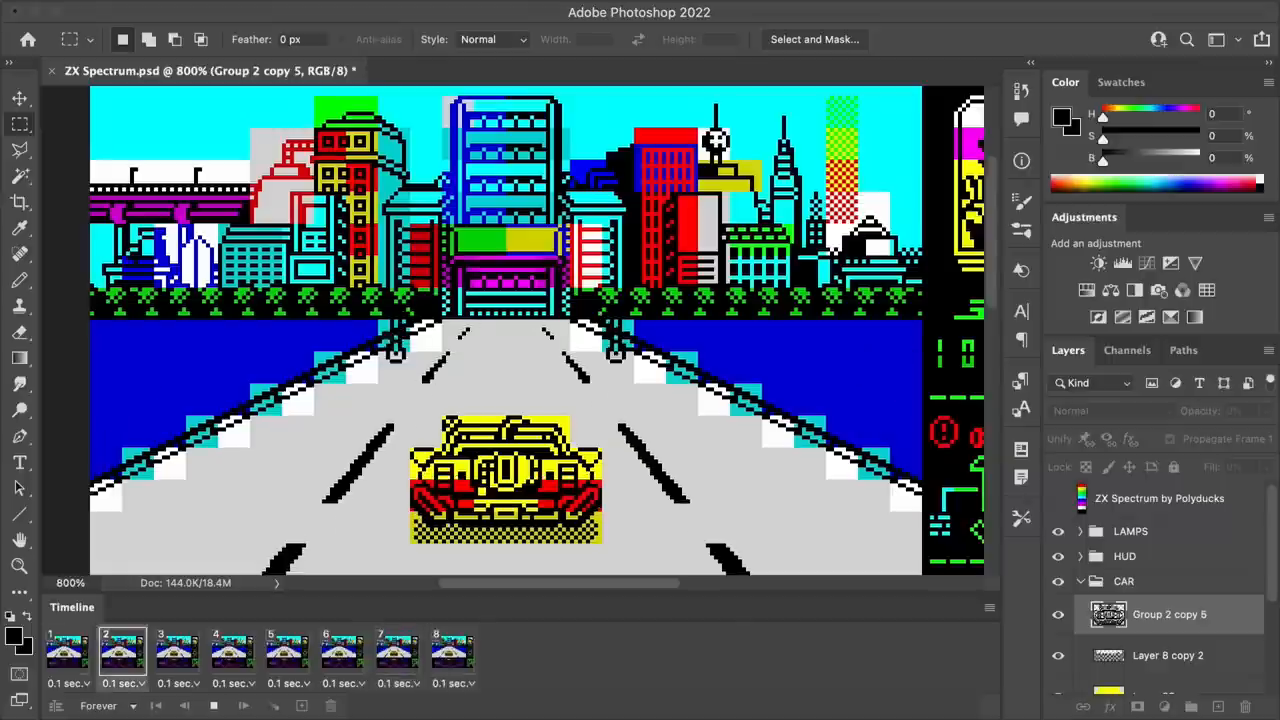